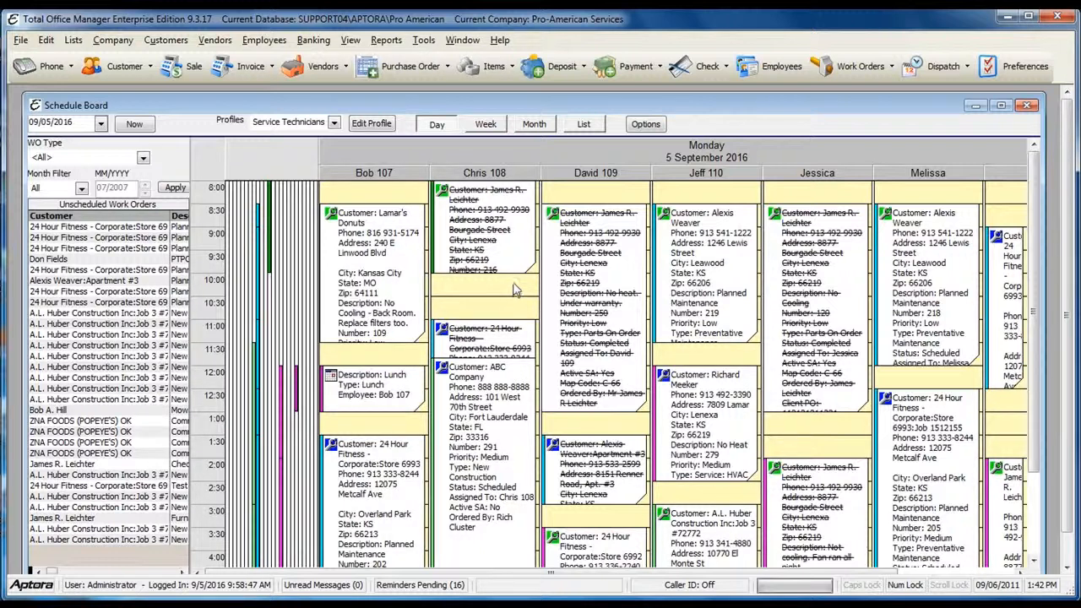
pyautogui.moveTo(645, 124)
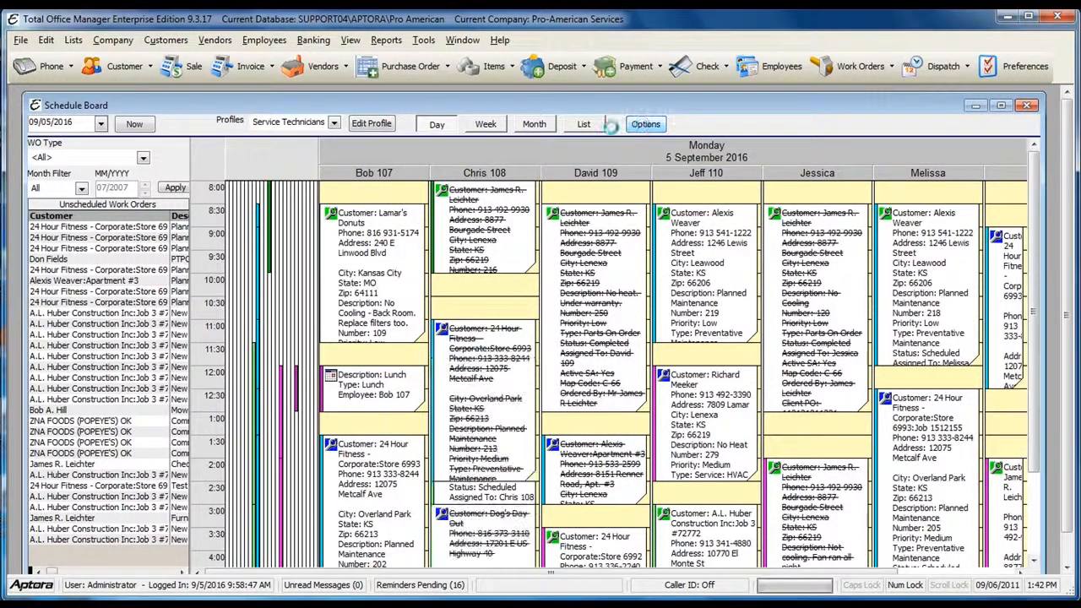
# Open Schedule Options to view general settings: date format option 2, 30-minute increment.
pyautogui.click(646, 124)
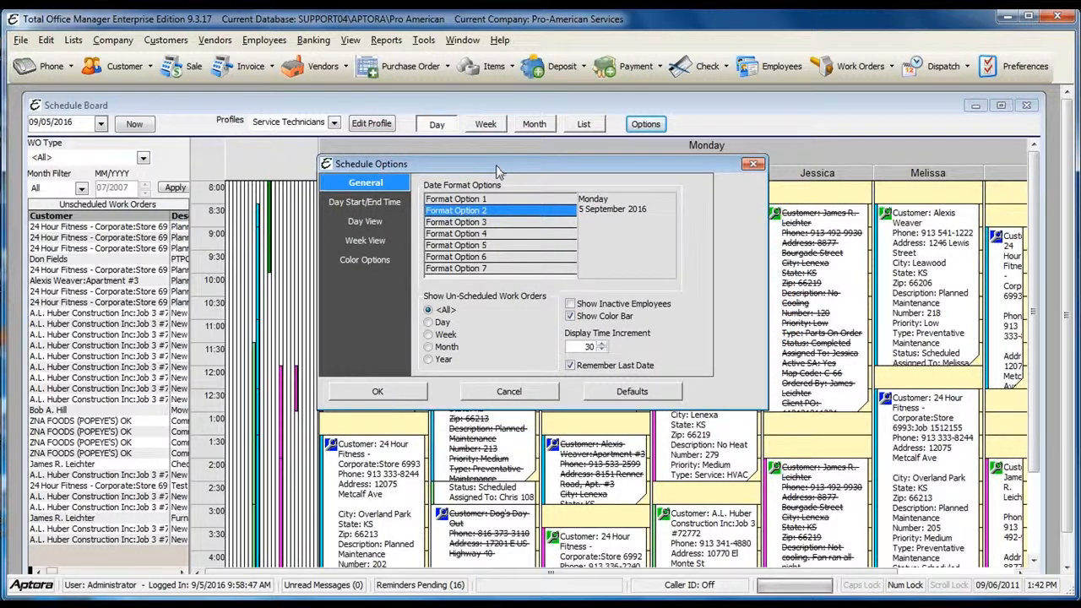
pyautogui.moveTo(506, 175)
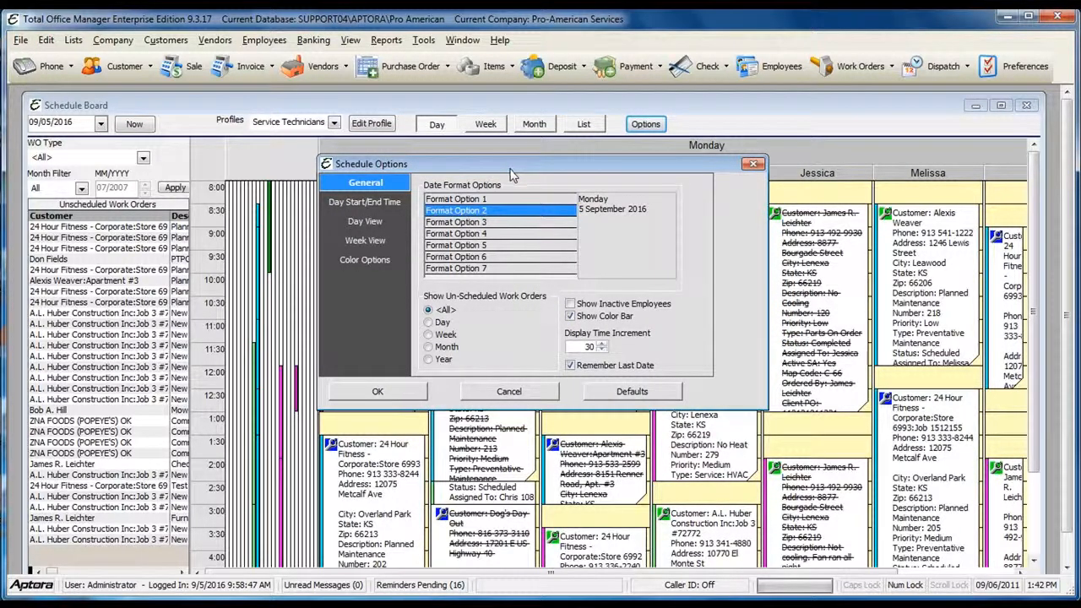
pyautogui.moveTo(479, 319)
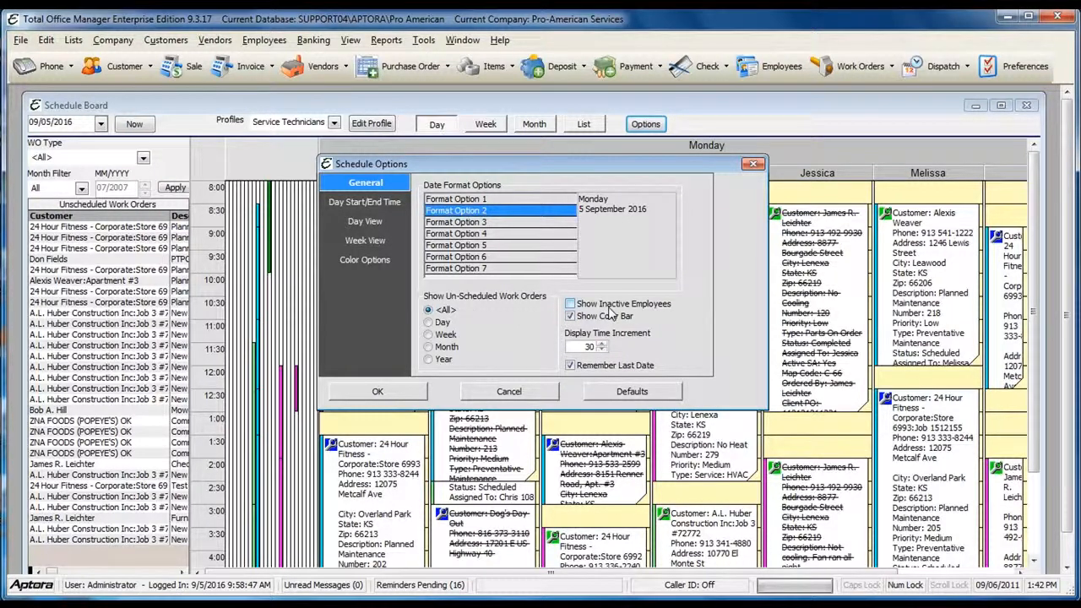
pyautogui.click(570, 315)
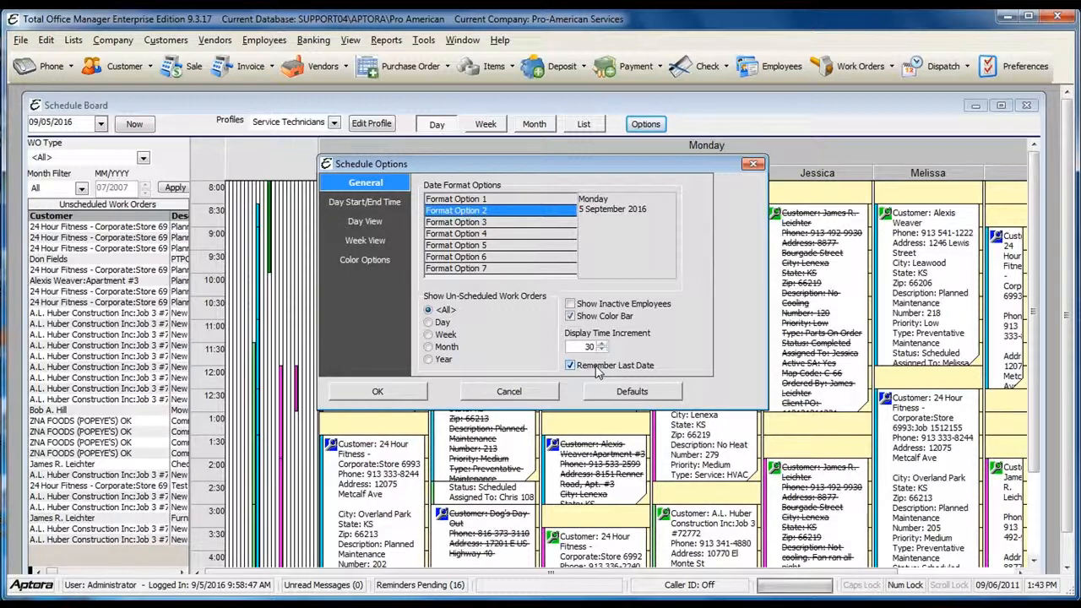
# Review the 8 AM–6 PM day start/end times, then the Day View layout options.
pyautogui.click(365, 202)
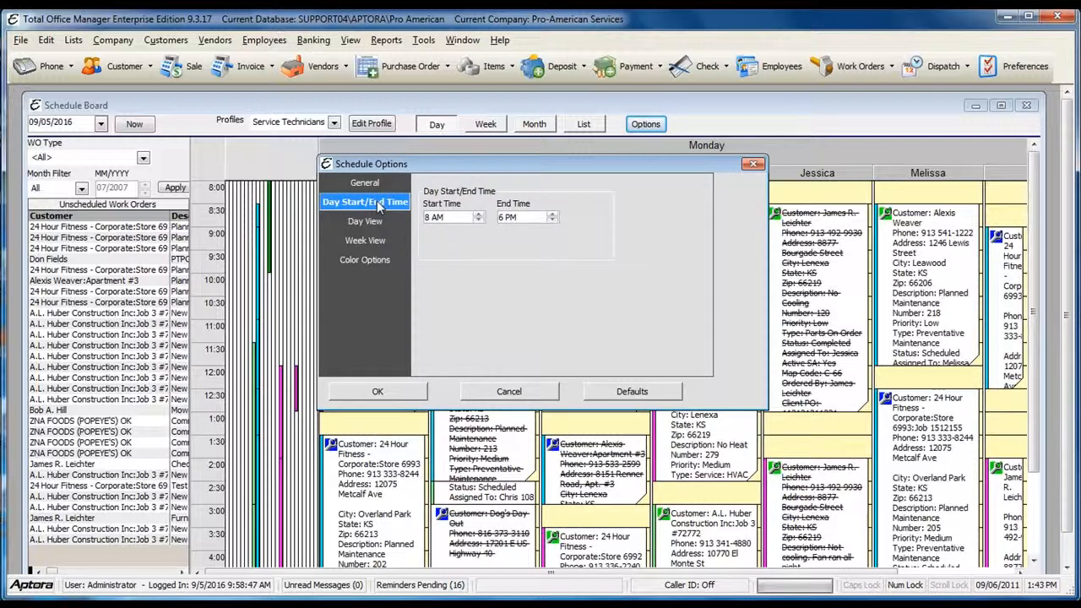
pyautogui.moveTo(380, 222)
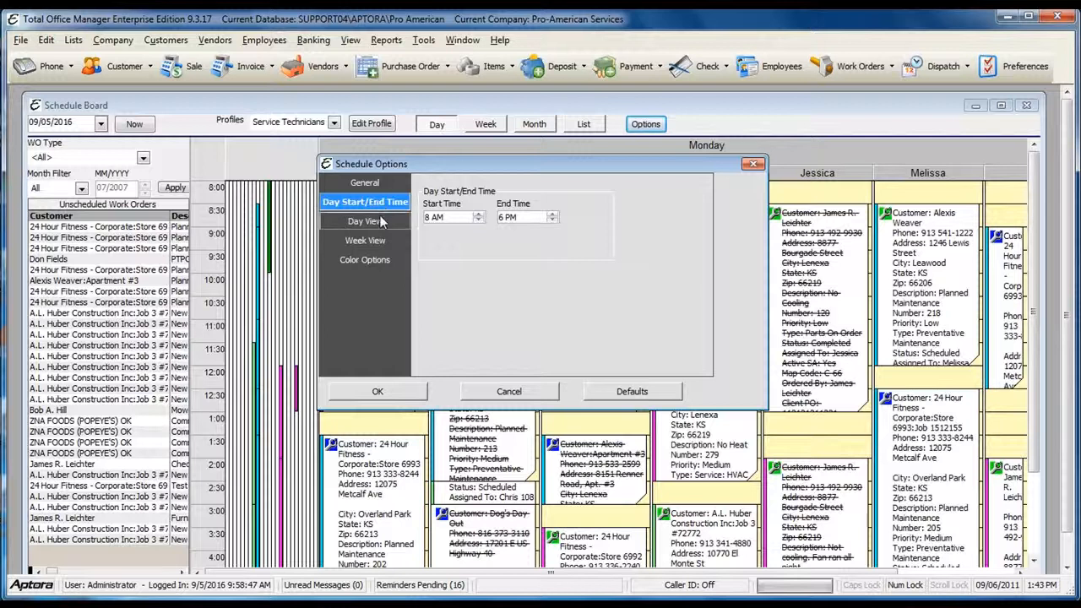
pyautogui.click(365, 221)
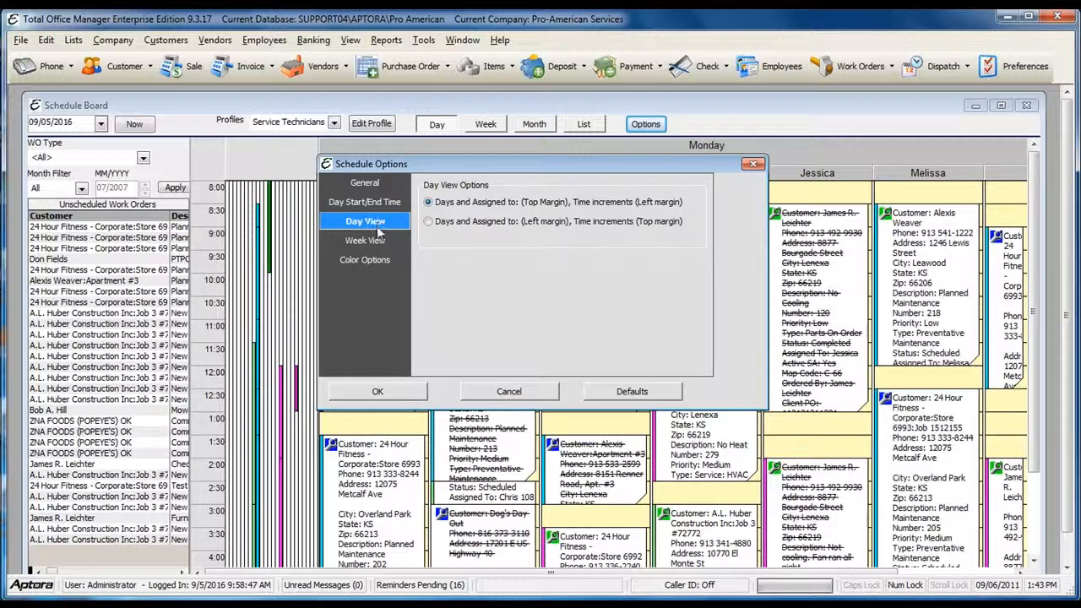
# Set Week View length to 5 days starting Monday, then view Color Options.
pyautogui.click(365, 240)
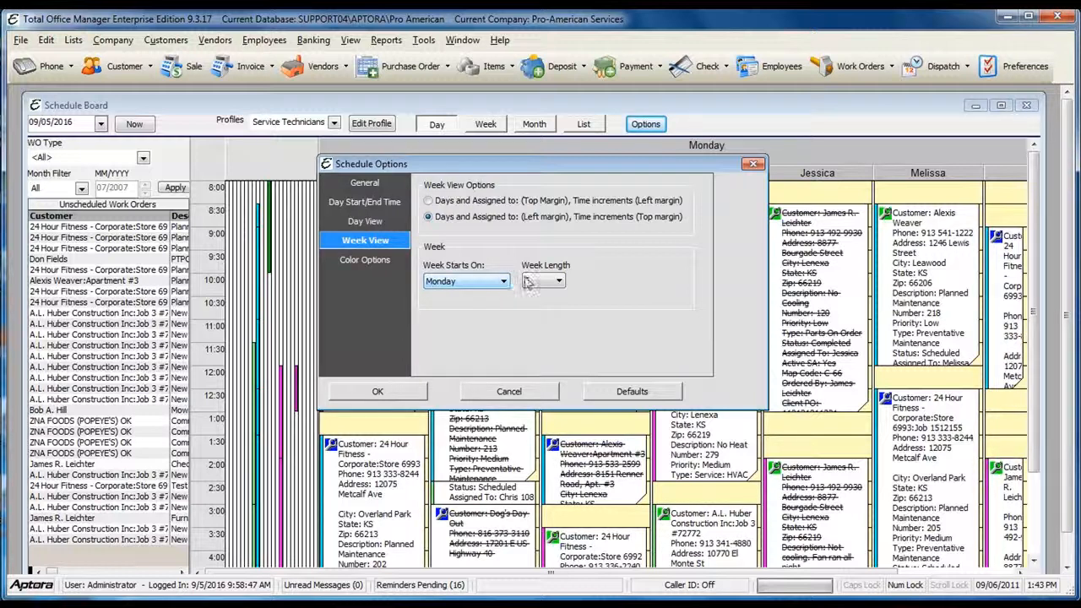
pyautogui.write('5')
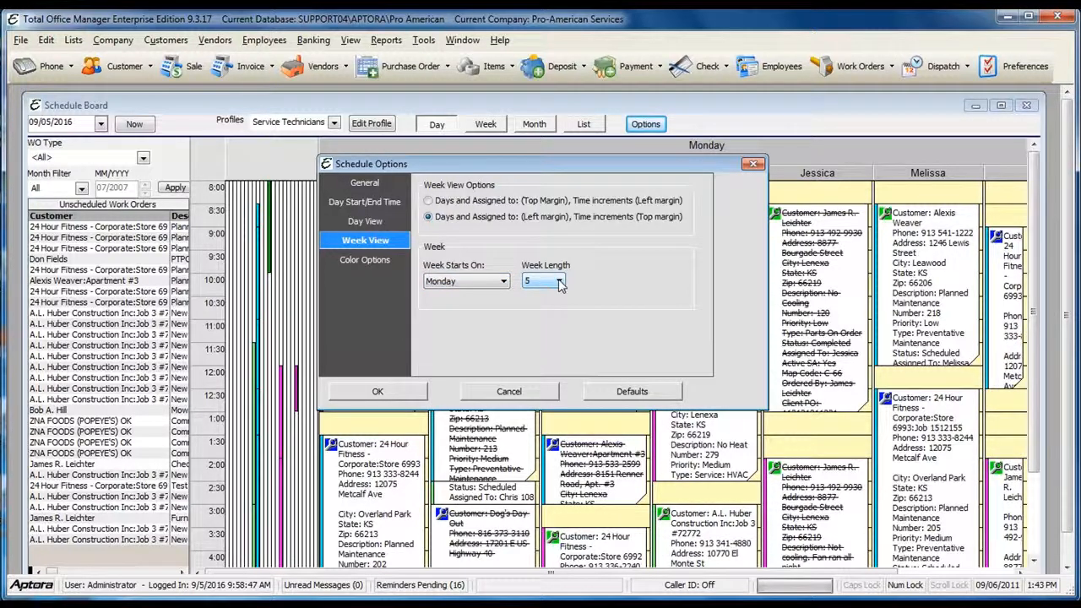
pyautogui.click(364, 259)
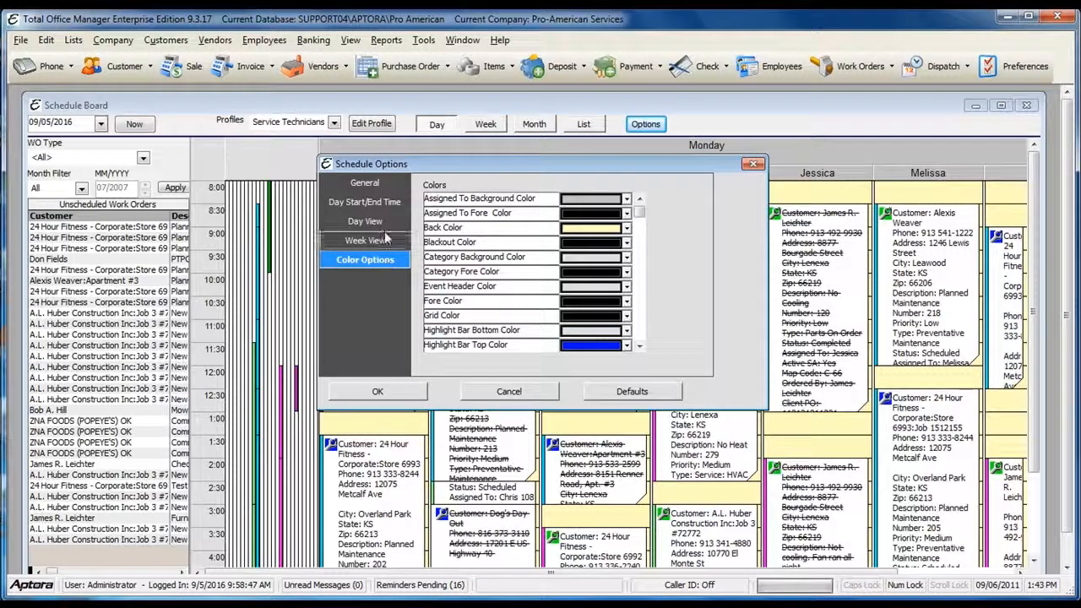
# Reset Schedule Options to defaults from General, then reopen the dialog to confirm format option 1.
pyautogui.click(364, 182)
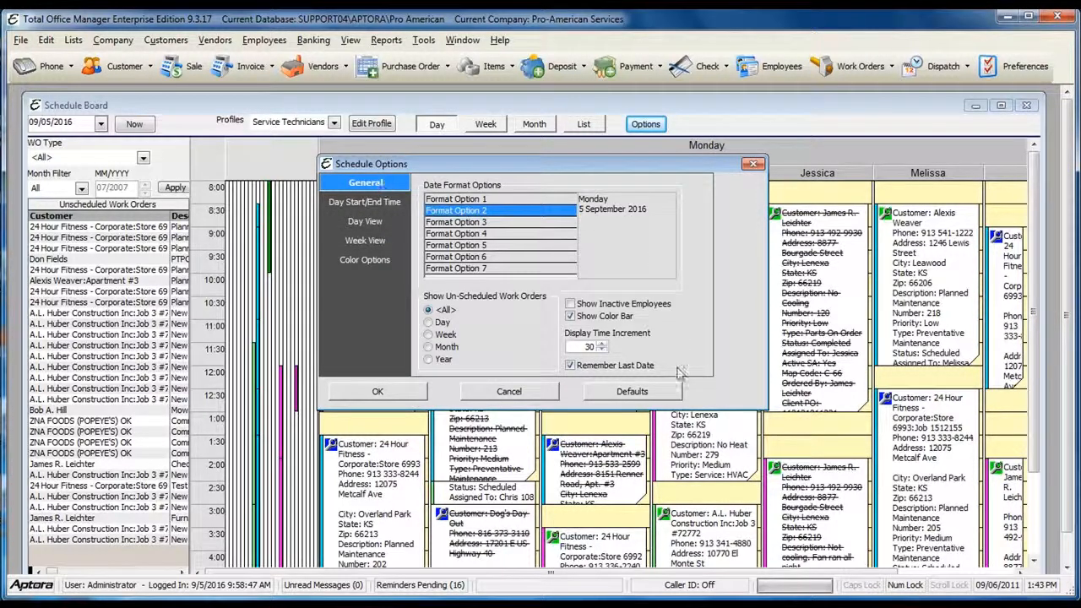
pyautogui.click(632, 391)
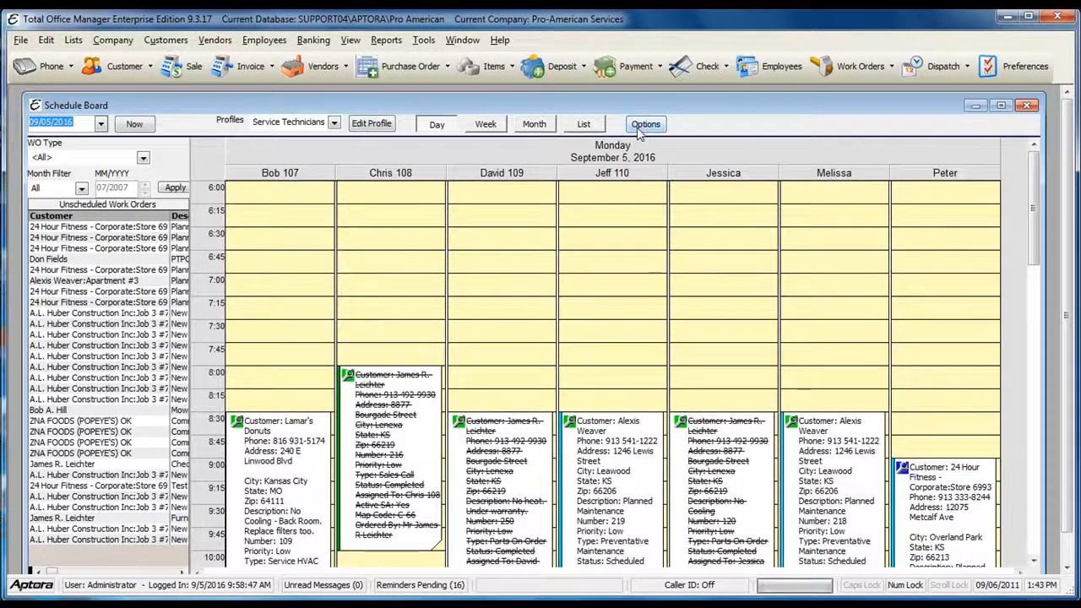
pyautogui.click(645, 124)
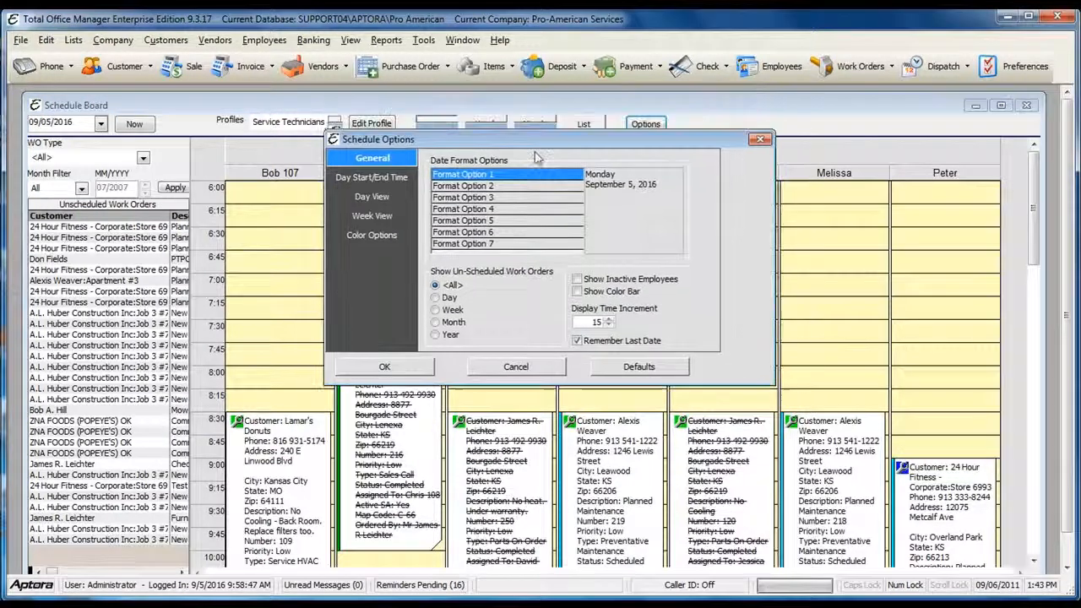